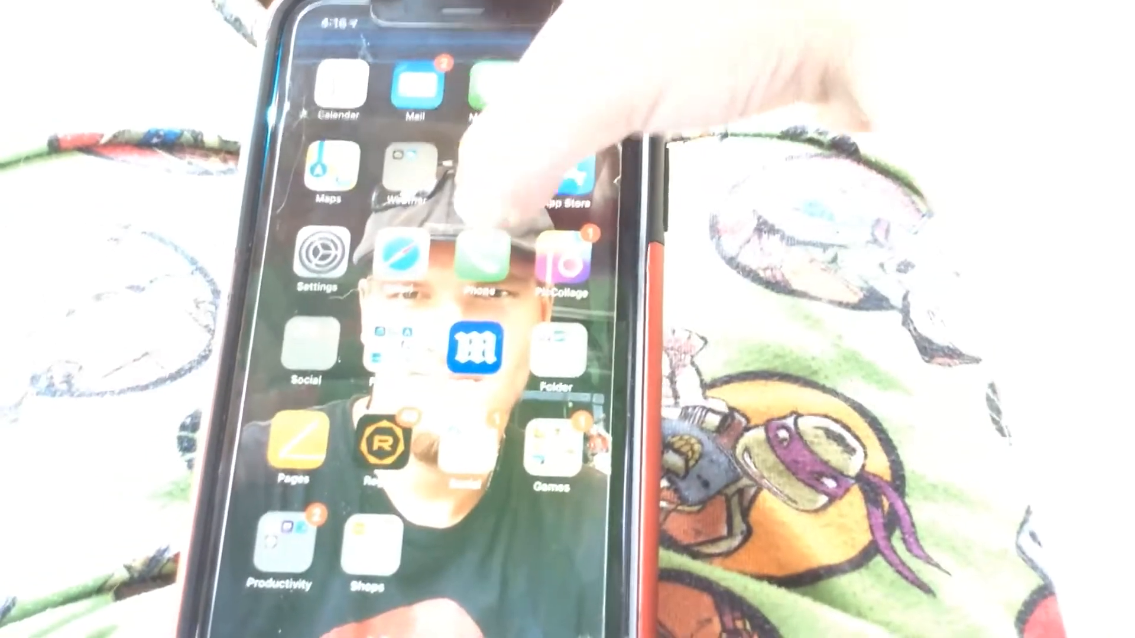
pyautogui.hscroll(-3)
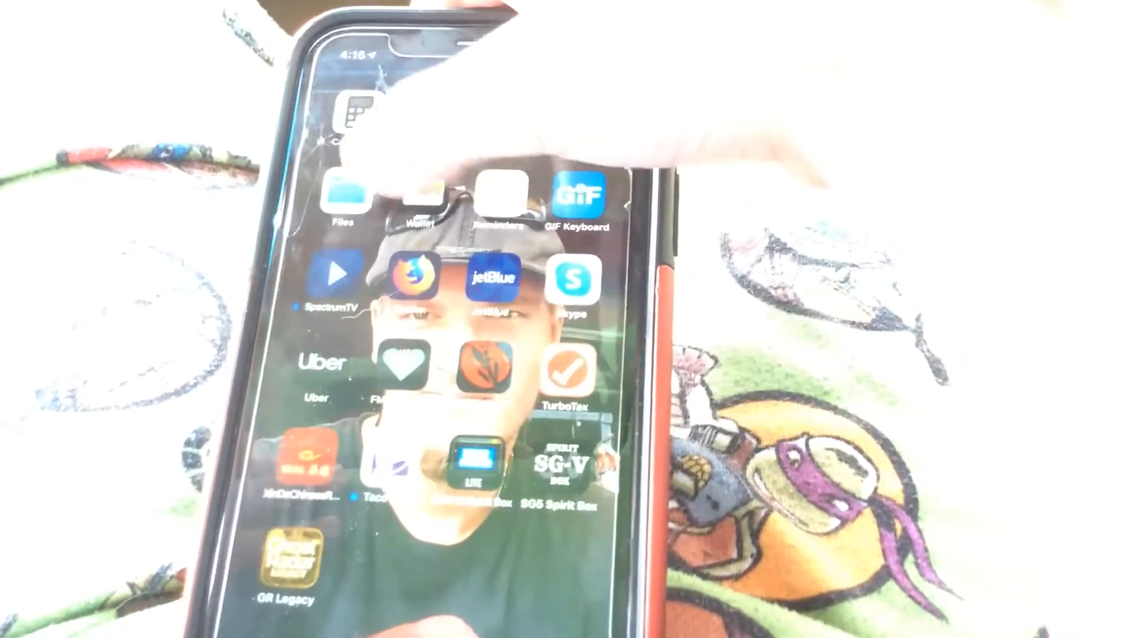